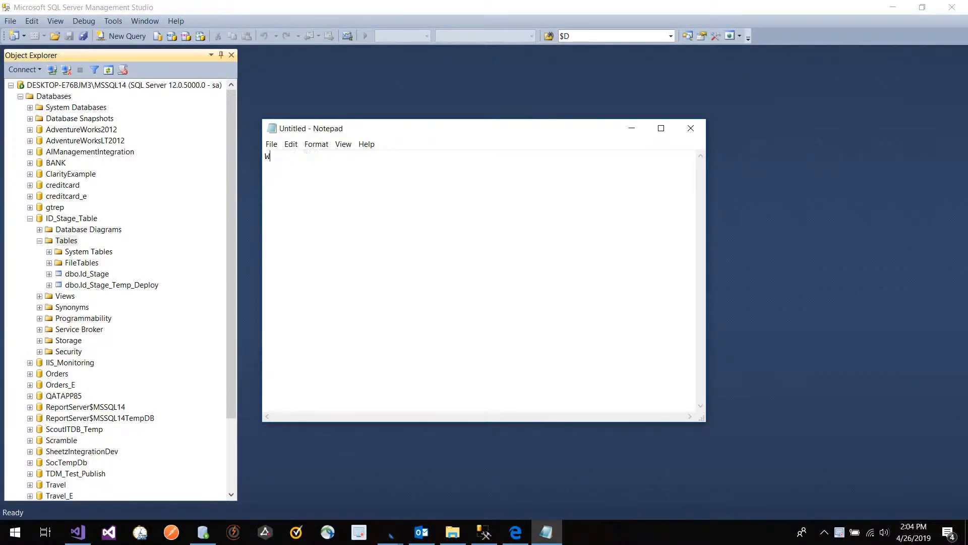
Type notes 'Workflow', '1st Go to a database', 'get id that isnt used.', 'stageTable'
{"action": "type", "text": "orkflow"}
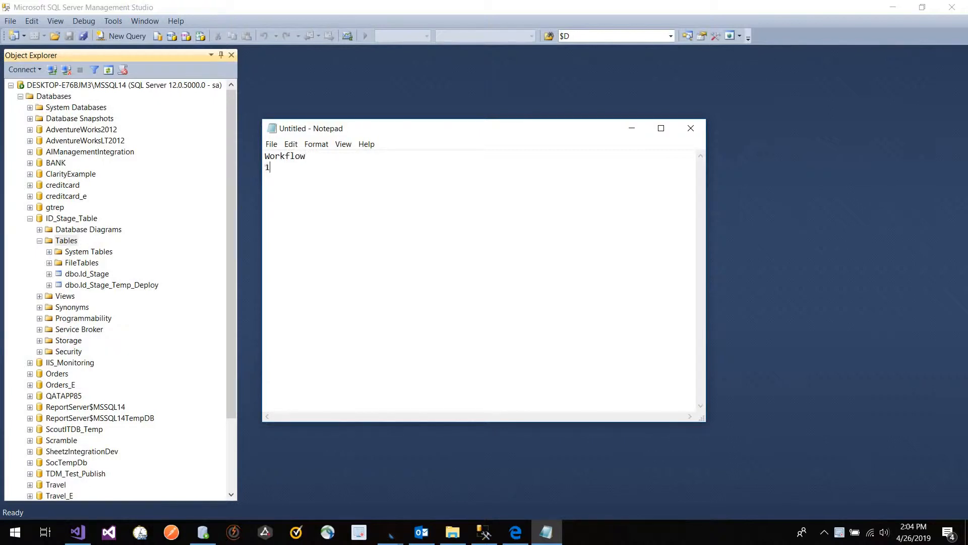
{"action": "type", "text": "st Got"}
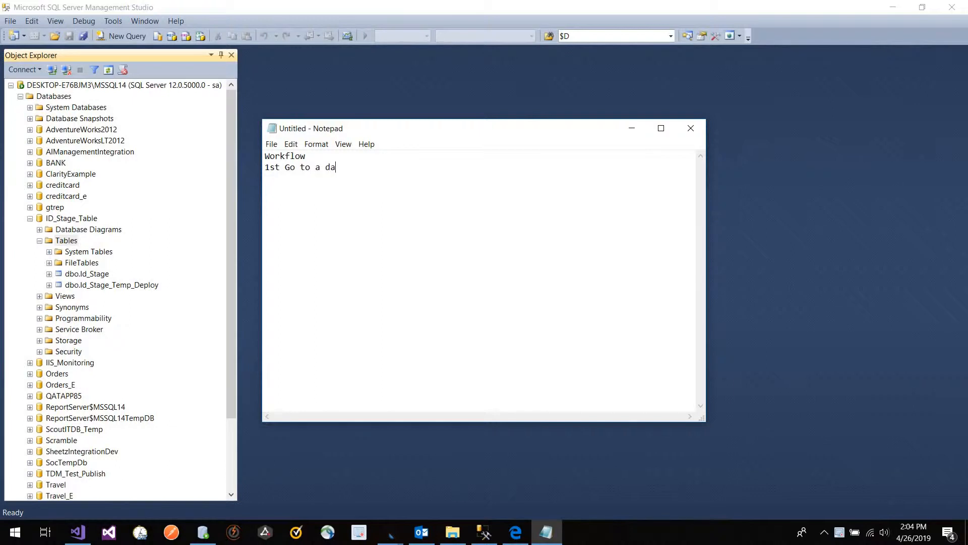
{"action": "type", "text": "tabase"}
{"action": "type", "text": "get id"}
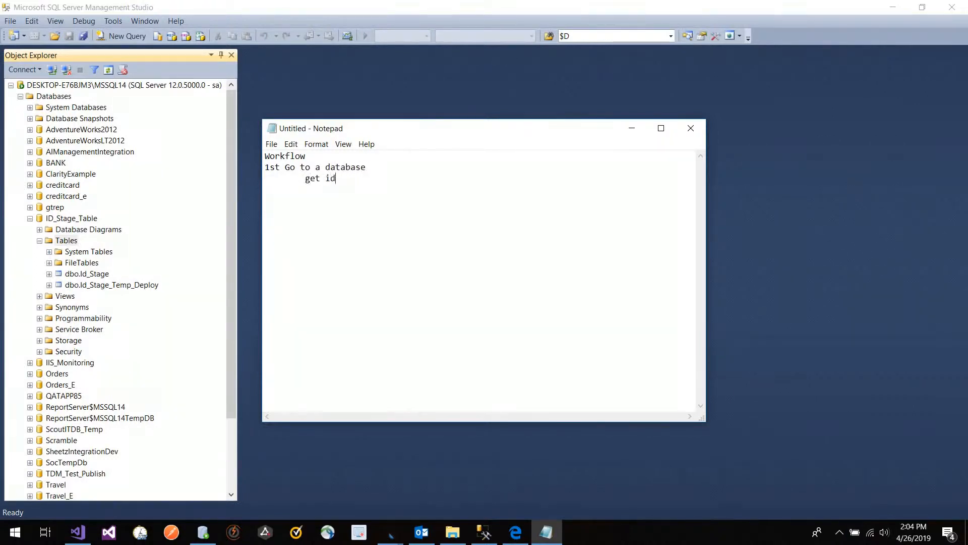
{"action": "type", "text": "that isnt use"}
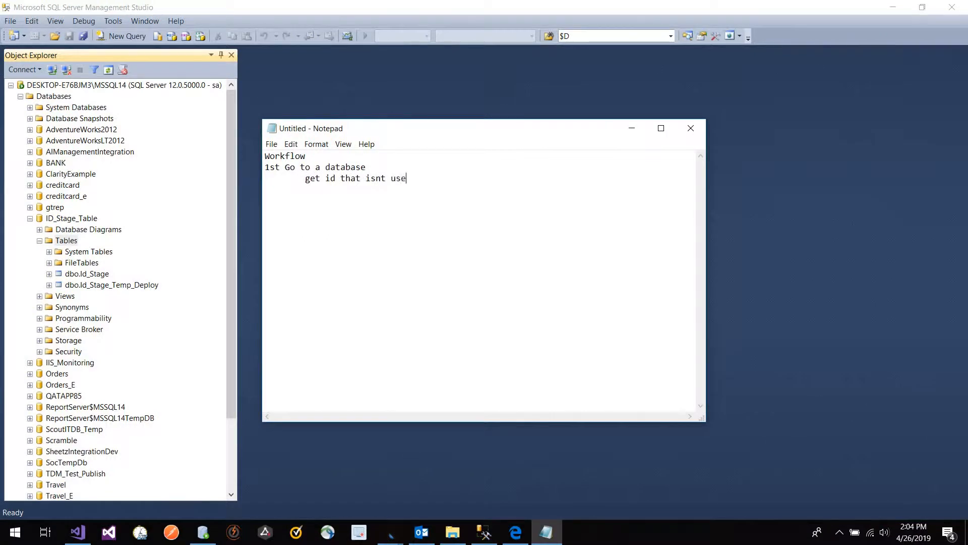
{"action": "type", "text": "d."}
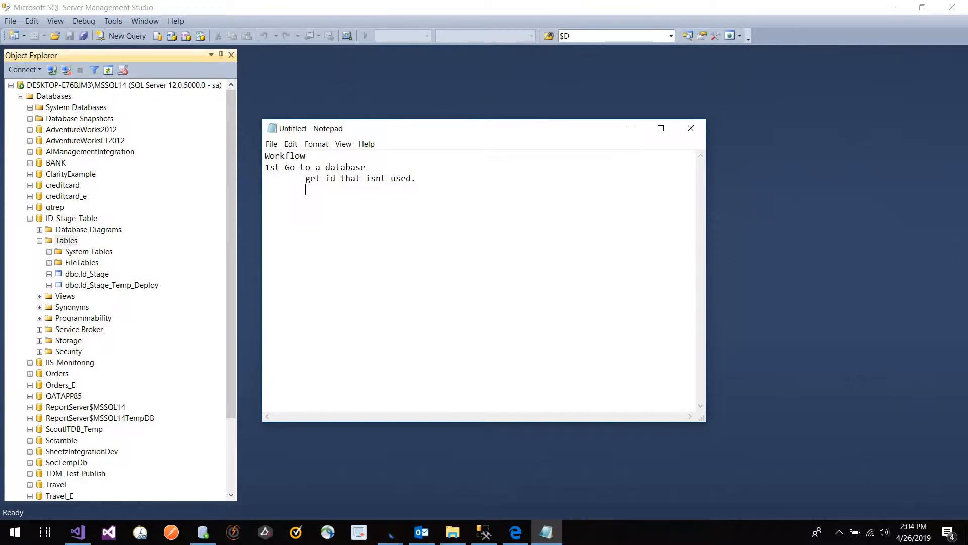
{"action": "type", "text": "sta"}
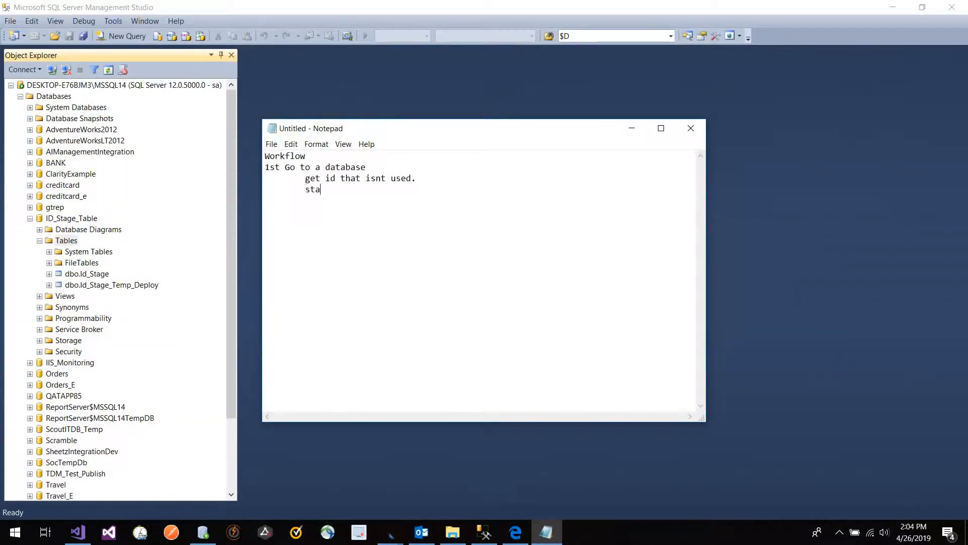
{"action": "type", "text": "geTabl"}
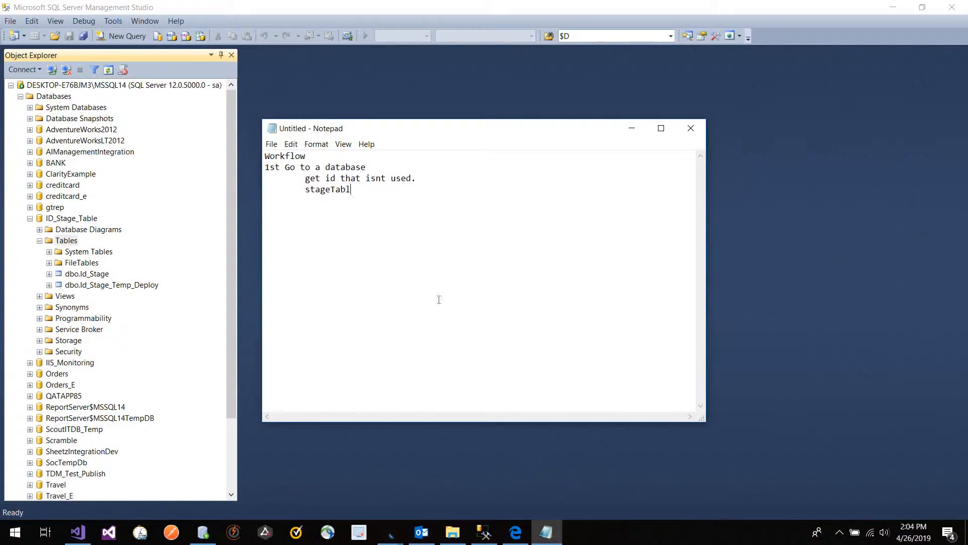
{"action": "type", "text": "e"}
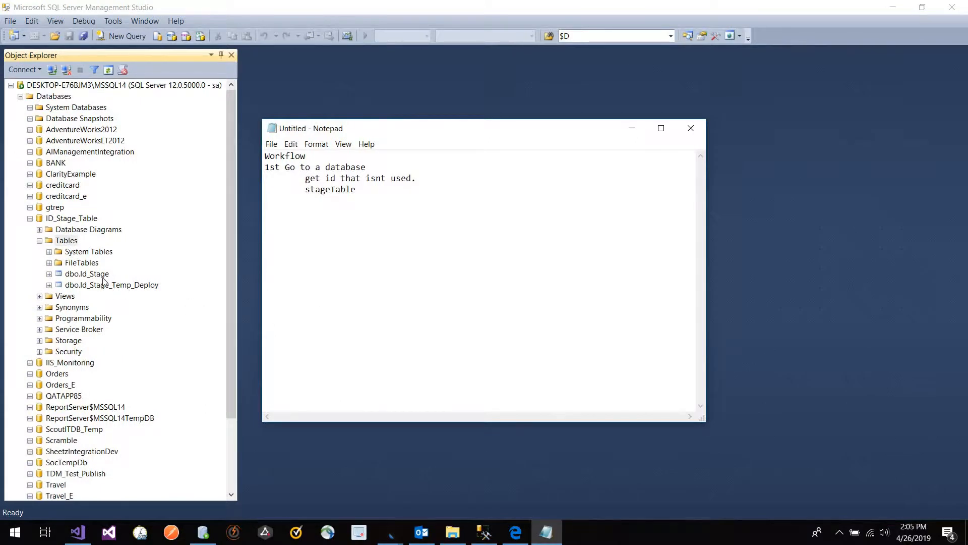
Generate a Select Top 1000 Rows query for the dbo.Id_Stage table
{"action": "right_click", "coordinate": [86, 273]}
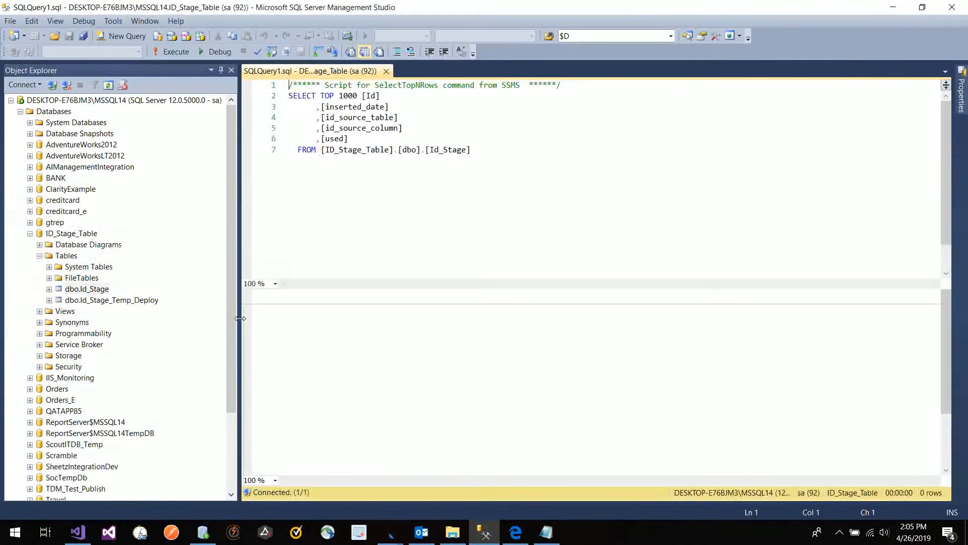
{"action": "left_click", "coordinate": [176, 51]}
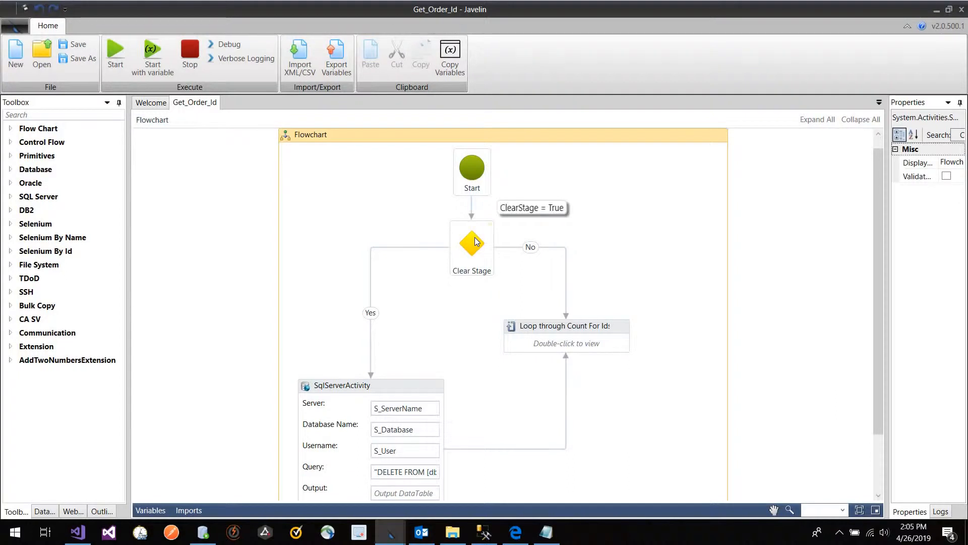
Select the Clear Stage decision and scroll through the variables' types and defaults
{"action": "left_click", "coordinate": [471, 243]}
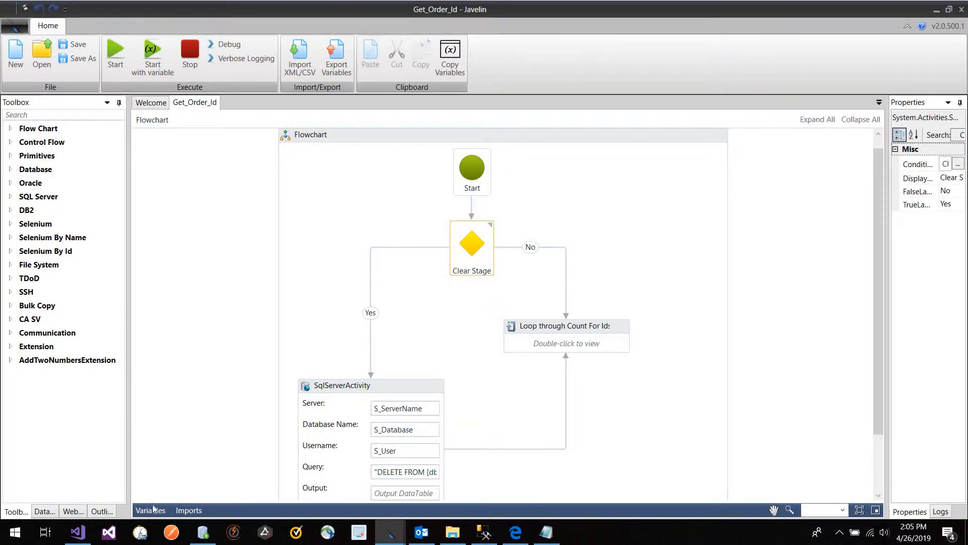
{"action": "left_click", "coordinate": [150, 510]}
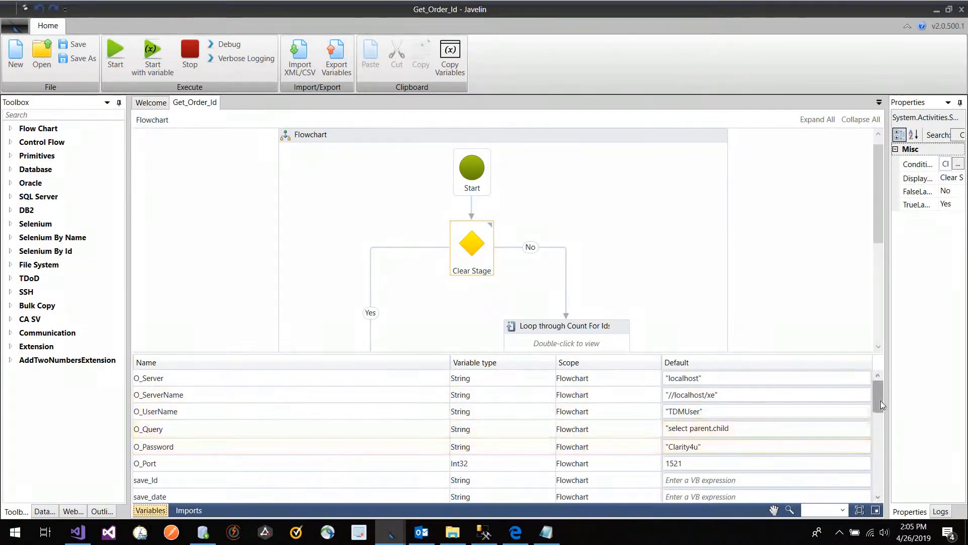
{"action": "scroll", "scroll_direction": "down", "scroll_amount": 3}
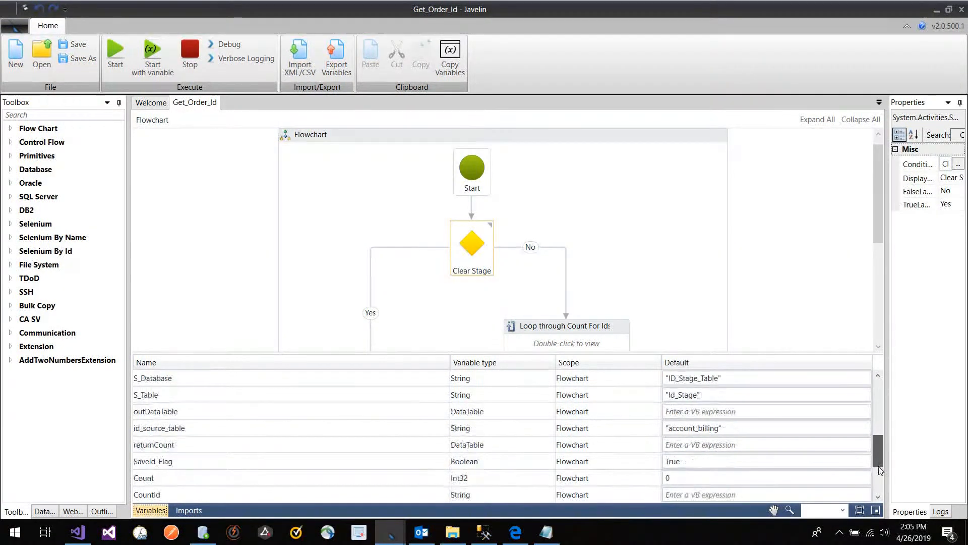
{"action": "scroll", "scroll_direction": "down", "scroll_amount": 3}
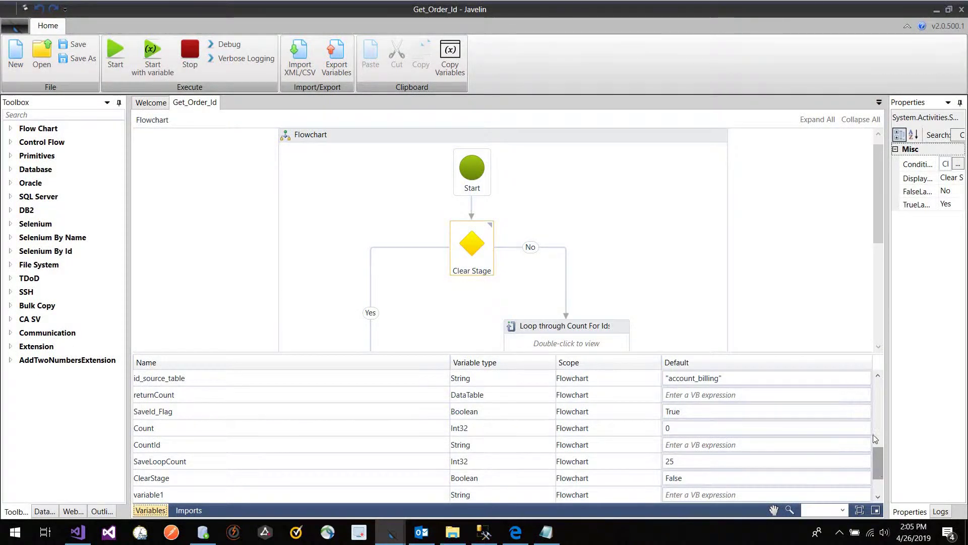
{"action": "scroll", "scroll_direction": "down", "scroll_amount": 3}
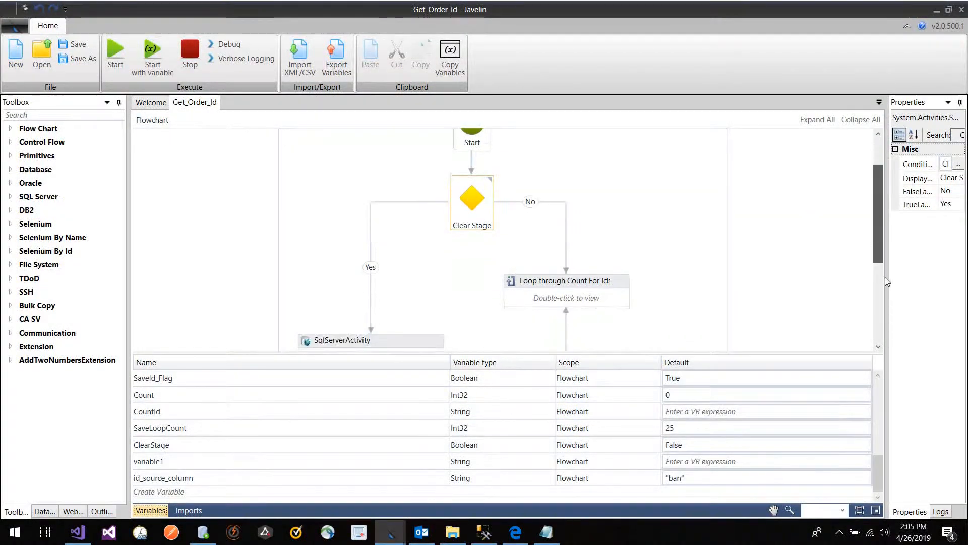
{"action": "scroll", "scroll_direction": "down", "scroll_amount": 3}
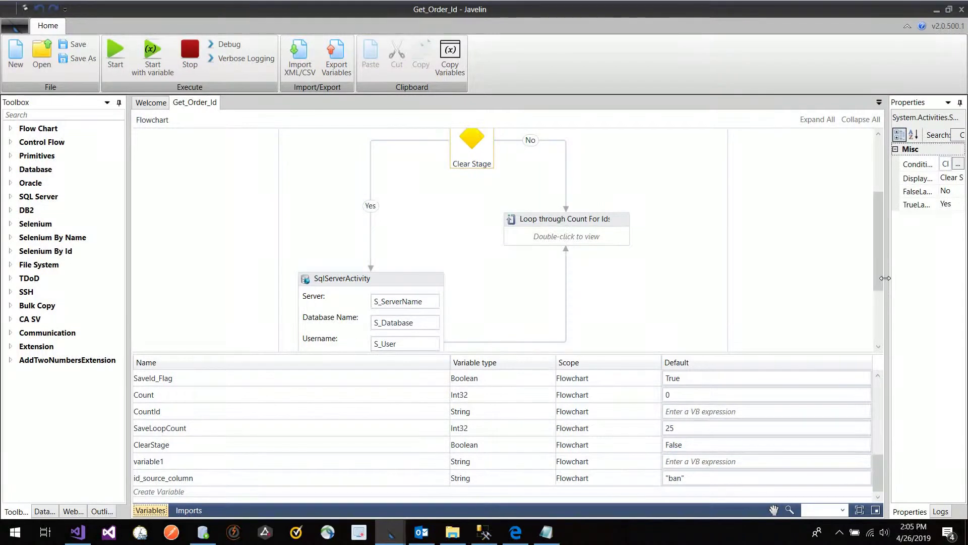
{"action": "mouse_move", "coordinate": [781, 280]}
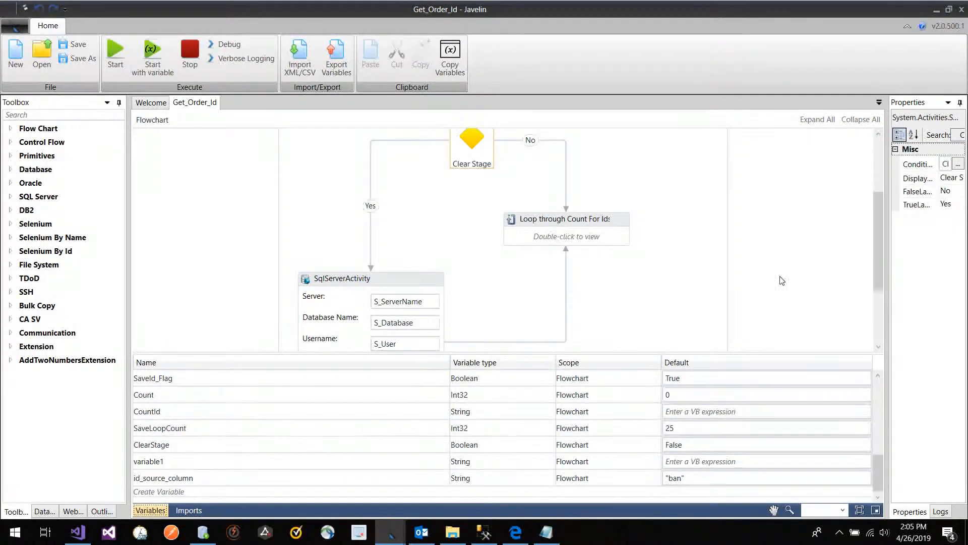
{"action": "mouse_move", "coordinate": [828, 235]}
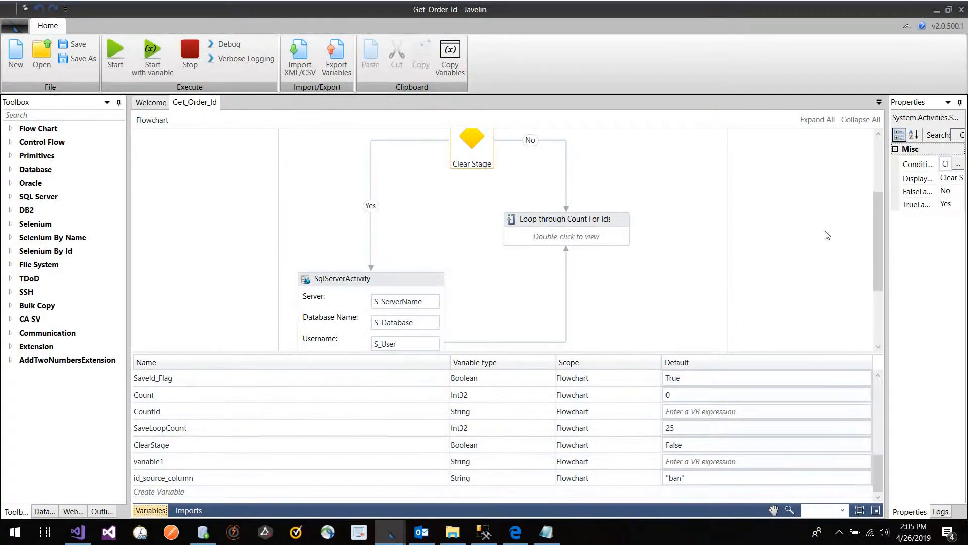
Inspect the ClearStage variable, then view SqlServerActivity's DELETE query, server and database properties
{"action": "scroll", "scroll_direction": "down", "scroll_amount": 3}
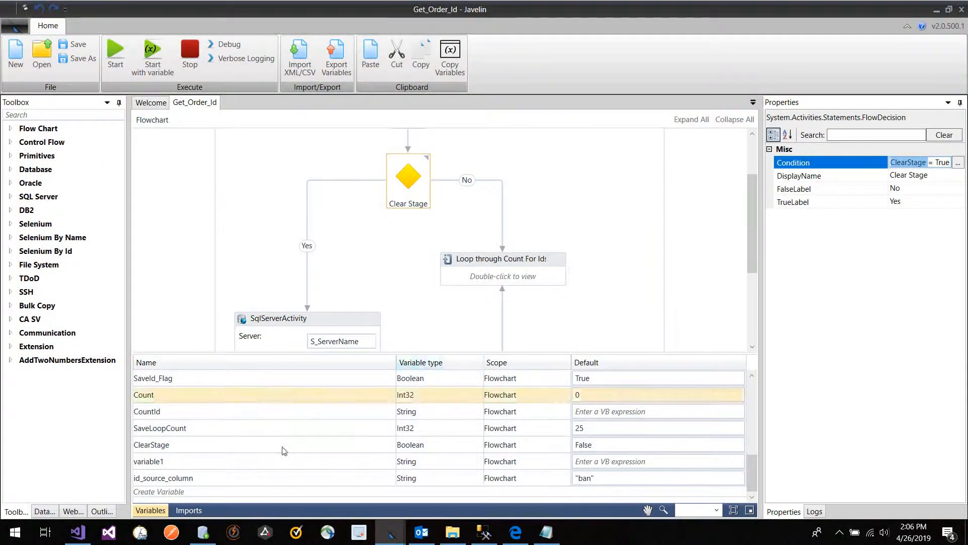
{"action": "left_click", "coordinate": [151, 444]}
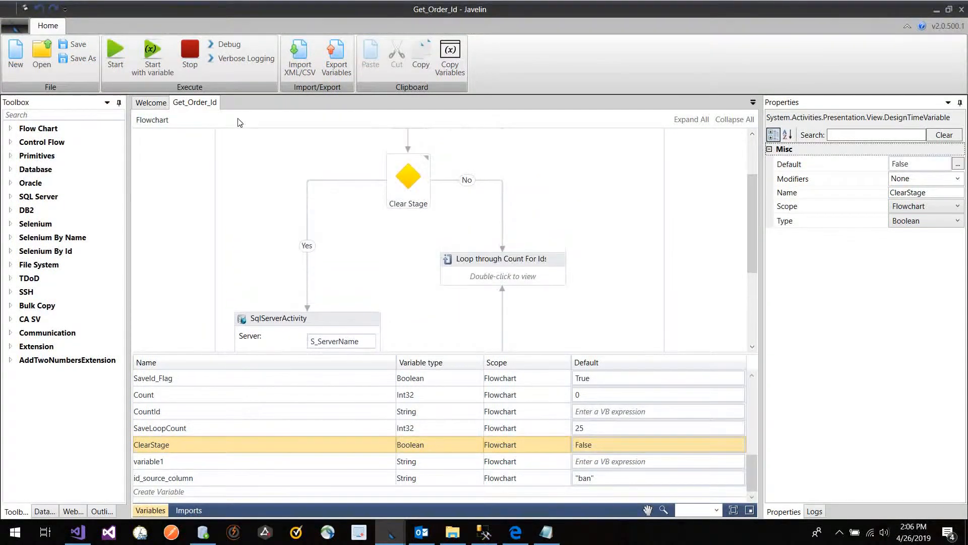
{"action": "mouse_move", "coordinate": [152, 58]}
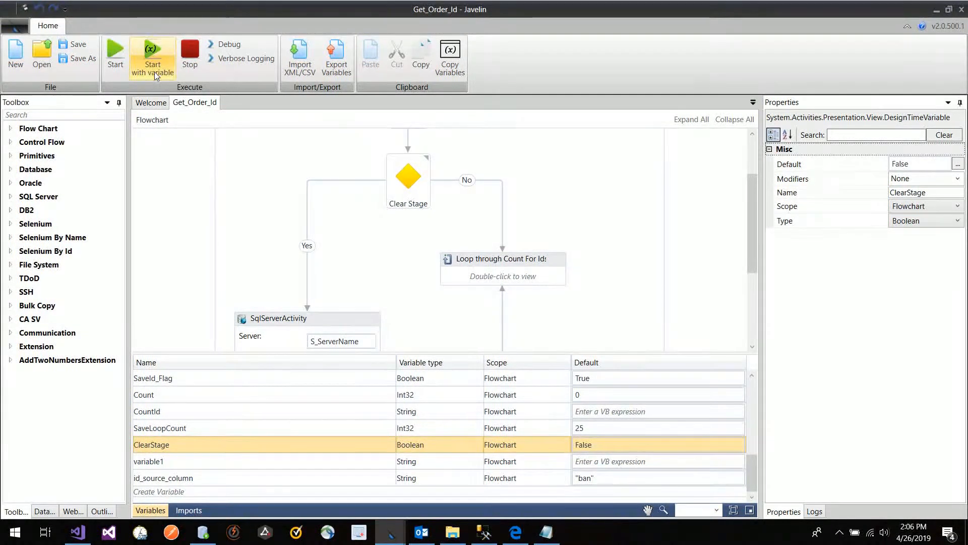
{"action": "mouse_move", "coordinate": [449, 273]}
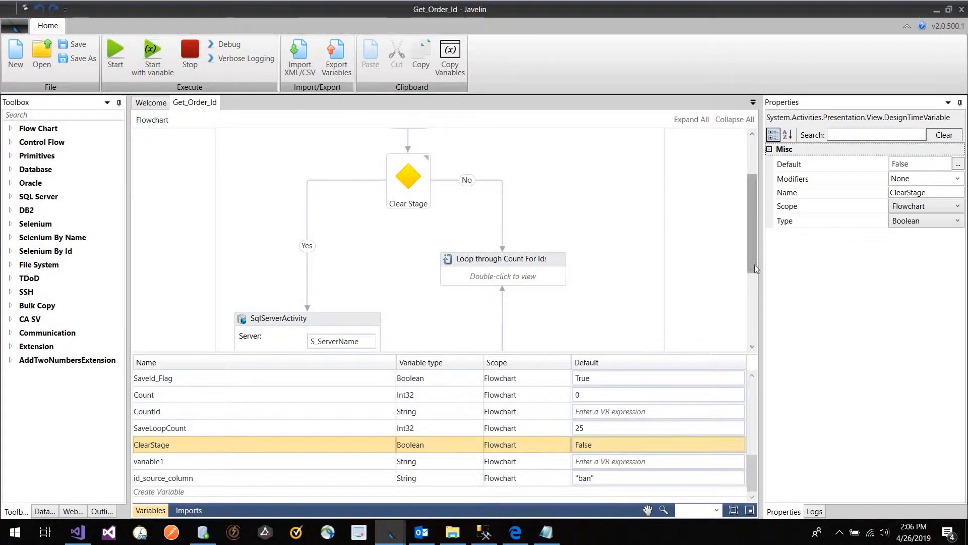
{"action": "scroll", "scroll_direction": "down", "scroll_amount": 3}
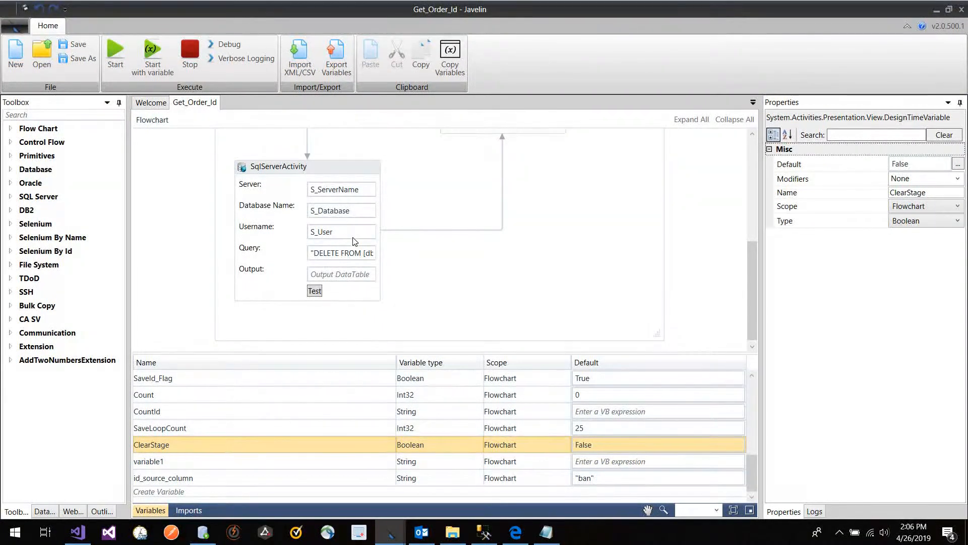
{"action": "left_click", "coordinate": [308, 167]}
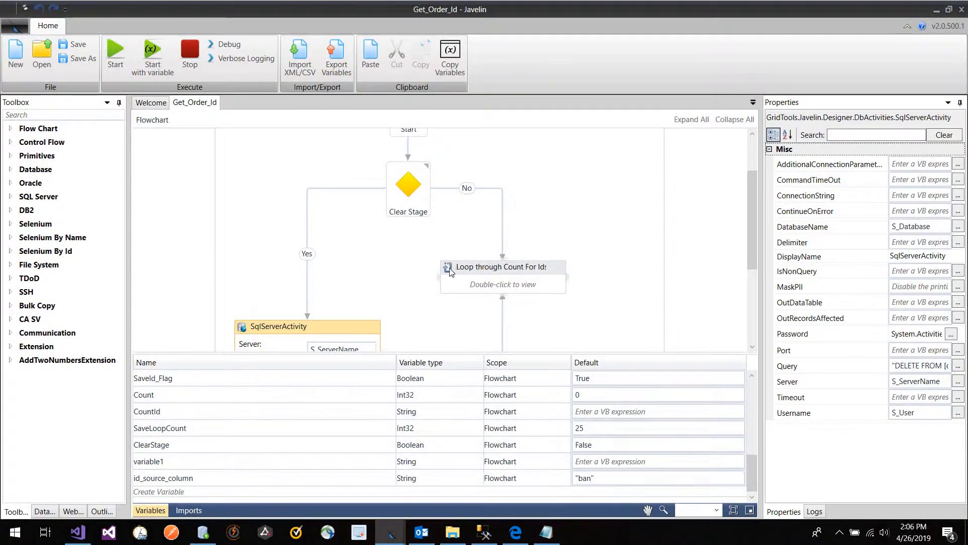
Open the Count For Ids loop, set SaveLoopCount's default to 25, and expand Flow Chart
{"action": "double_click", "coordinate": [502, 267]}
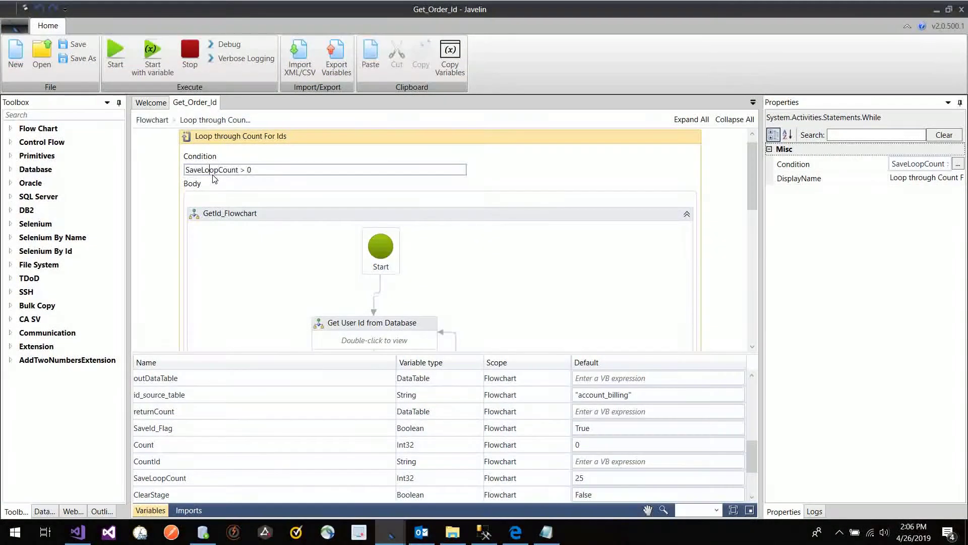
{"action": "left_click", "coordinate": [160, 477]}
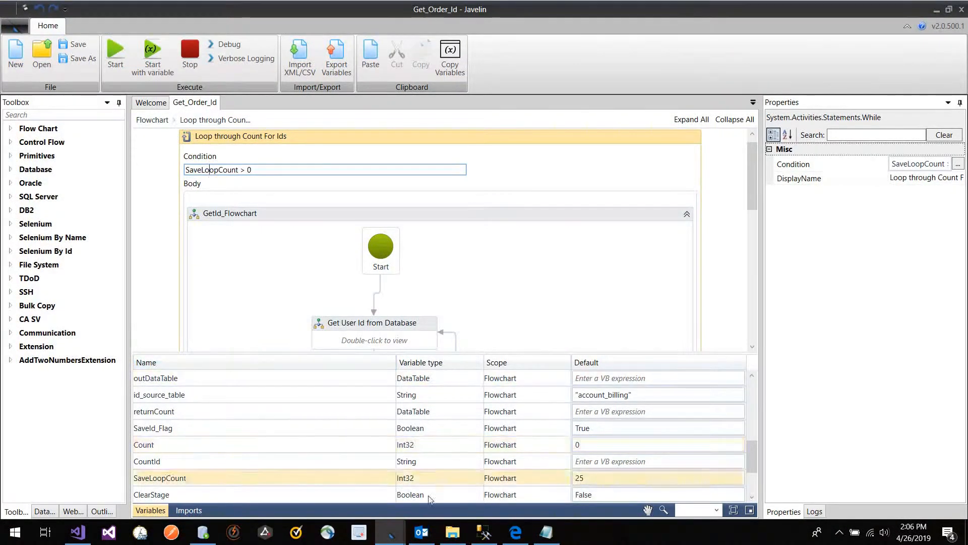
{"action": "left_click", "coordinate": [159, 477]}
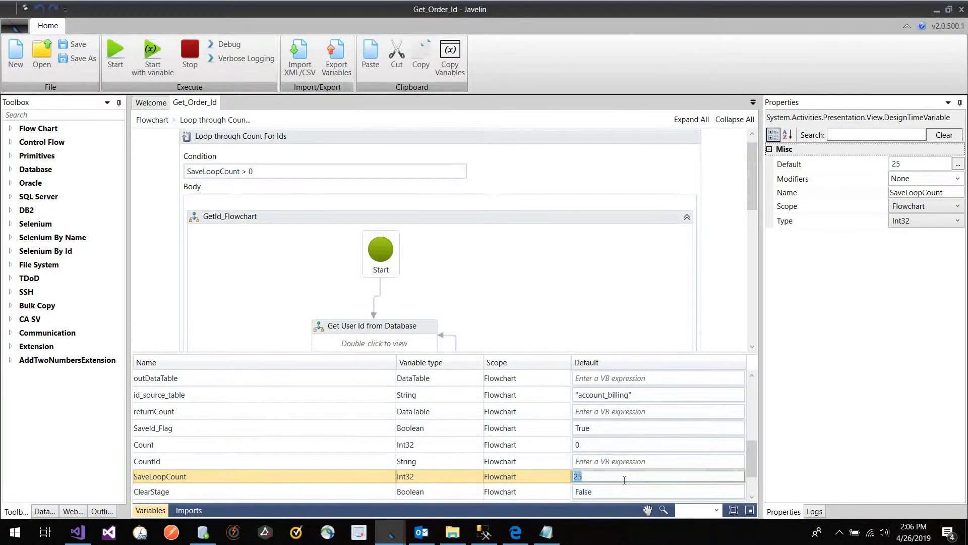
{"action": "type", "text": "1000"}
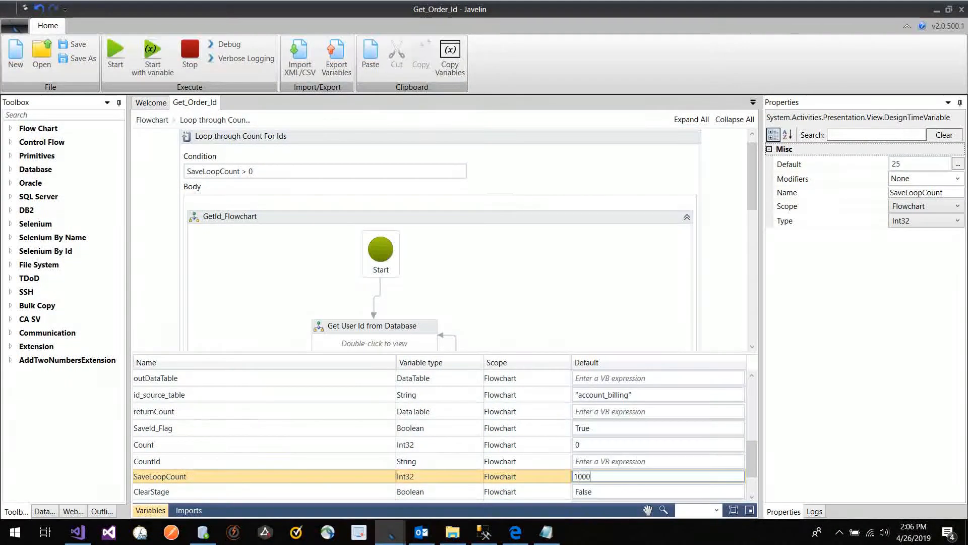
{"action": "type", "text": "000"}
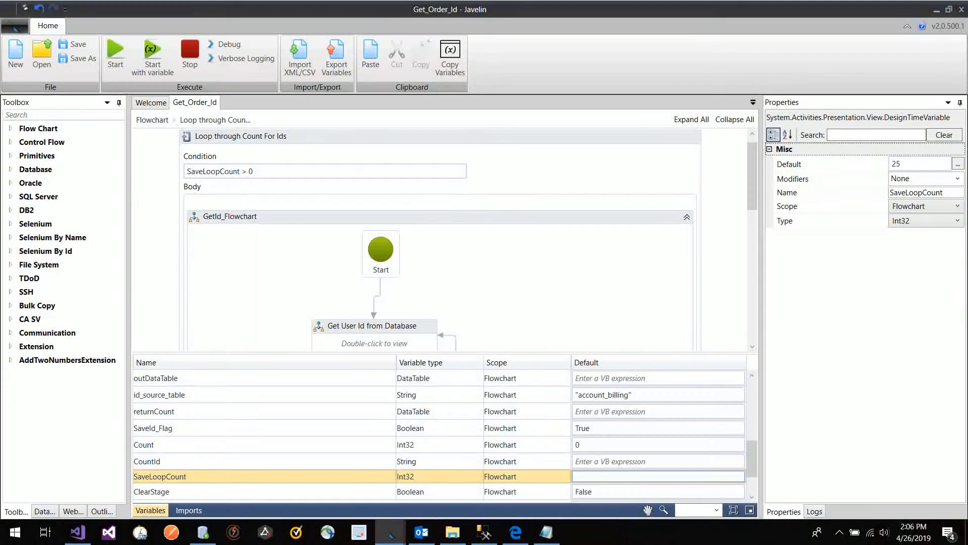
{"action": "type", "text": "25"}
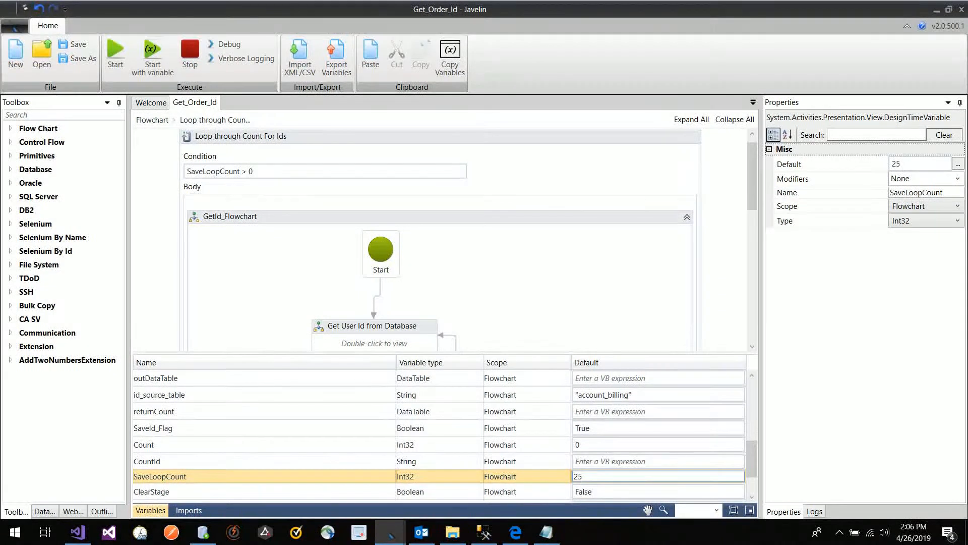
{"action": "left_click", "coordinate": [659, 476]}
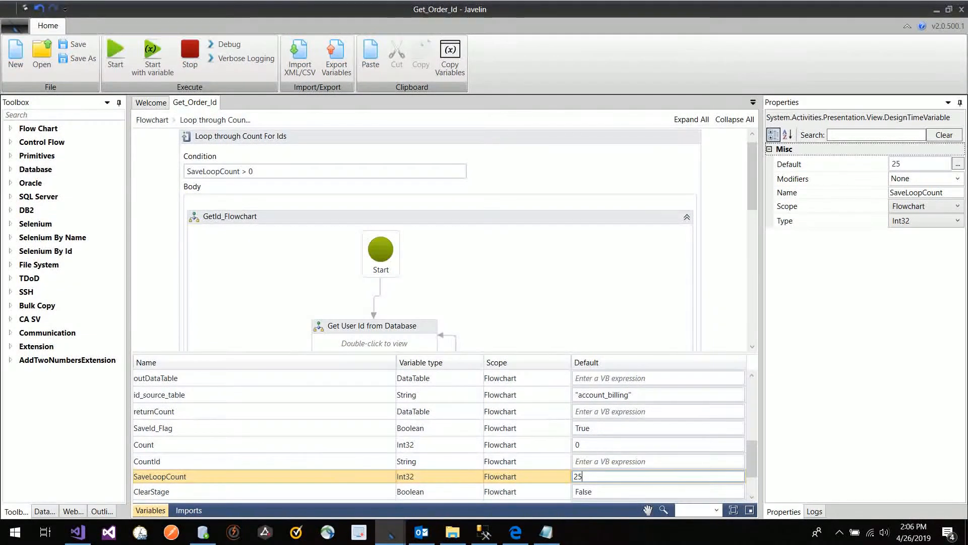
{"action": "mouse_move", "coordinate": [373, 227]}
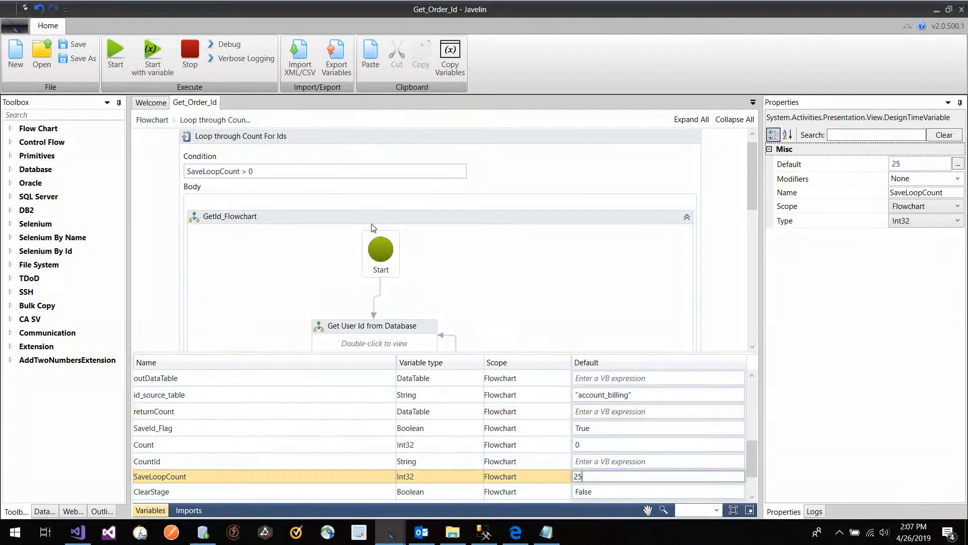
{"action": "mouse_move", "coordinate": [207, 176]}
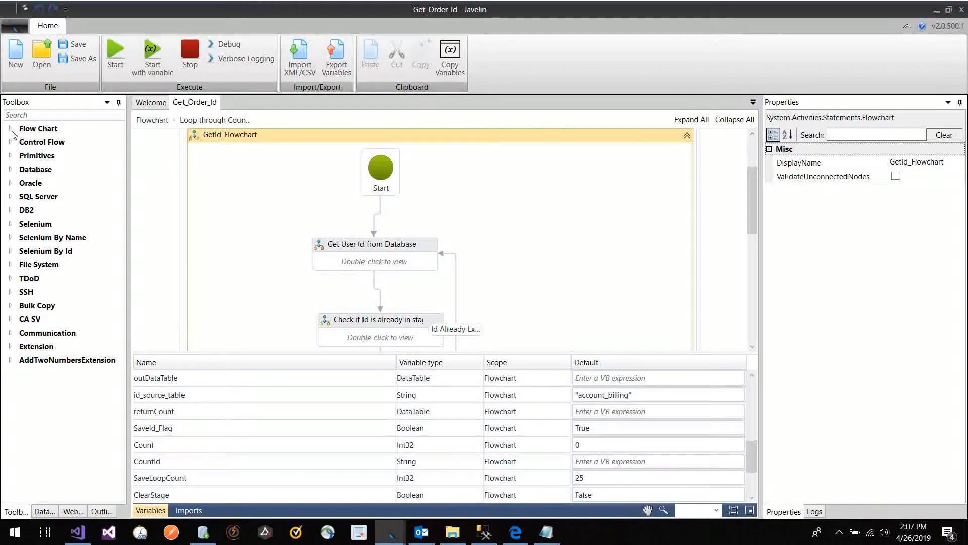
{"action": "left_click", "coordinate": [10, 129]}
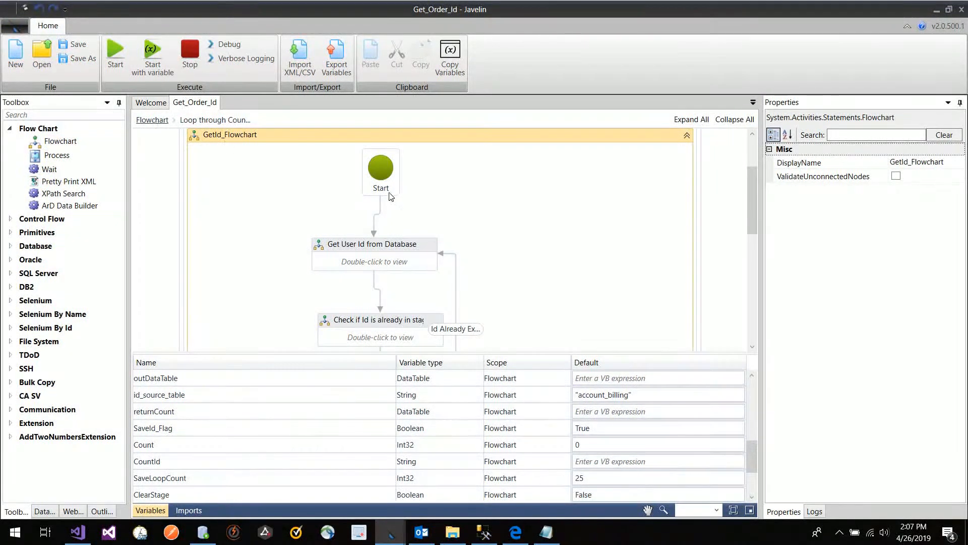
{"action": "mouse_move", "coordinate": [355, 253]}
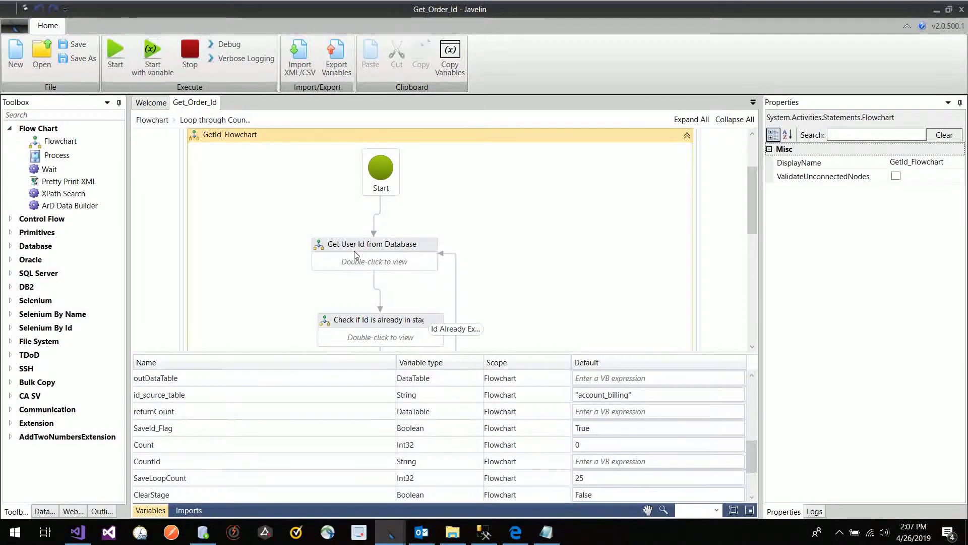
Open Get User Id from Database and select OracleActivity's Password property
{"action": "double_click", "coordinate": [372, 244]}
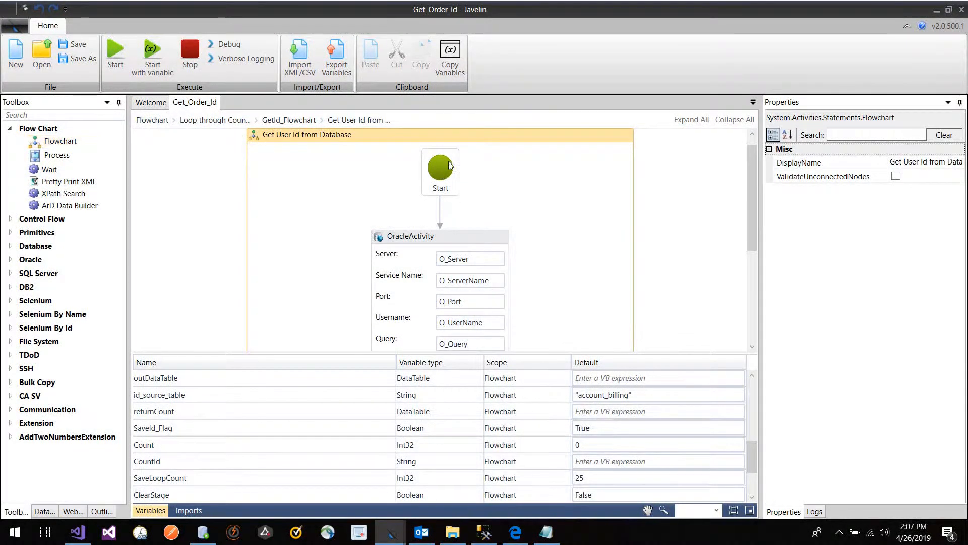
{"action": "left_click", "coordinate": [440, 169]}
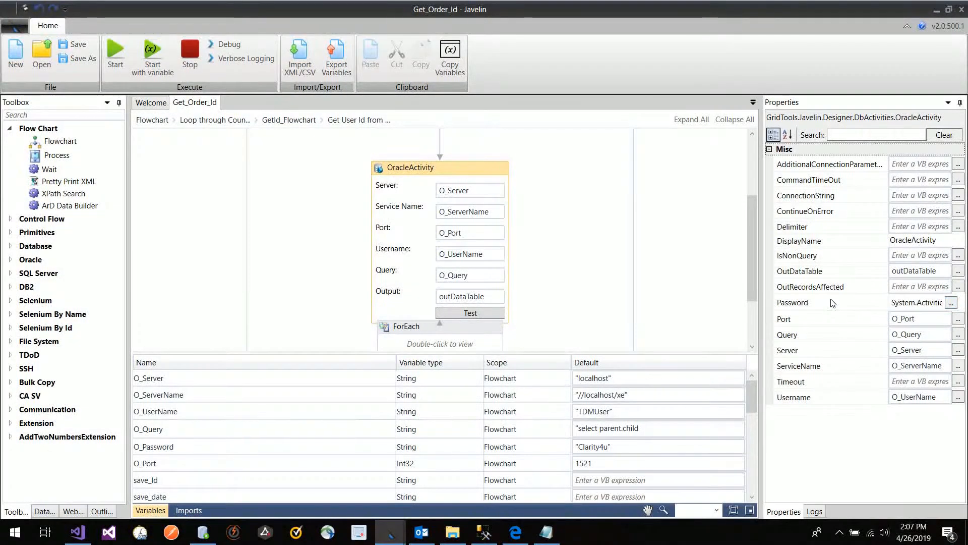
{"action": "left_click", "coordinate": [792, 302]}
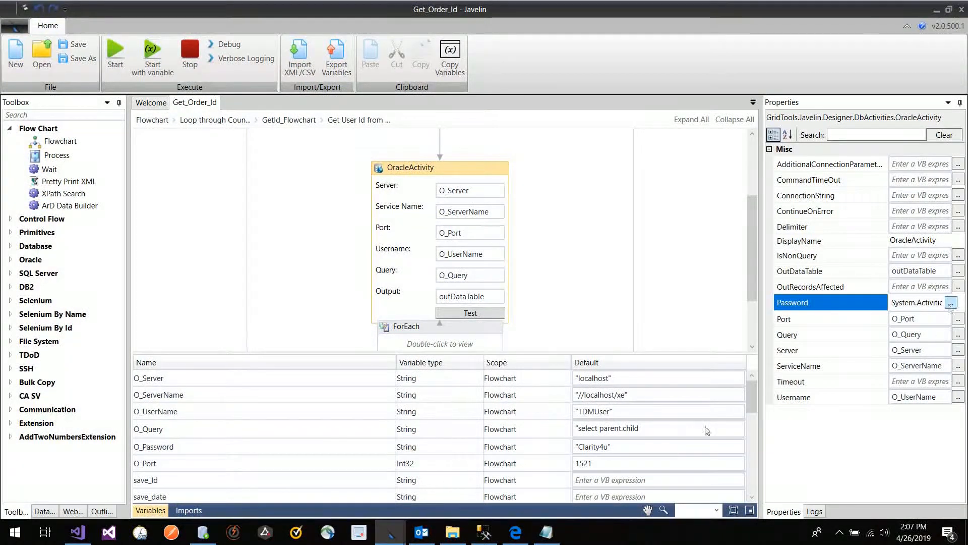
{"action": "left_click", "coordinate": [153, 446]}
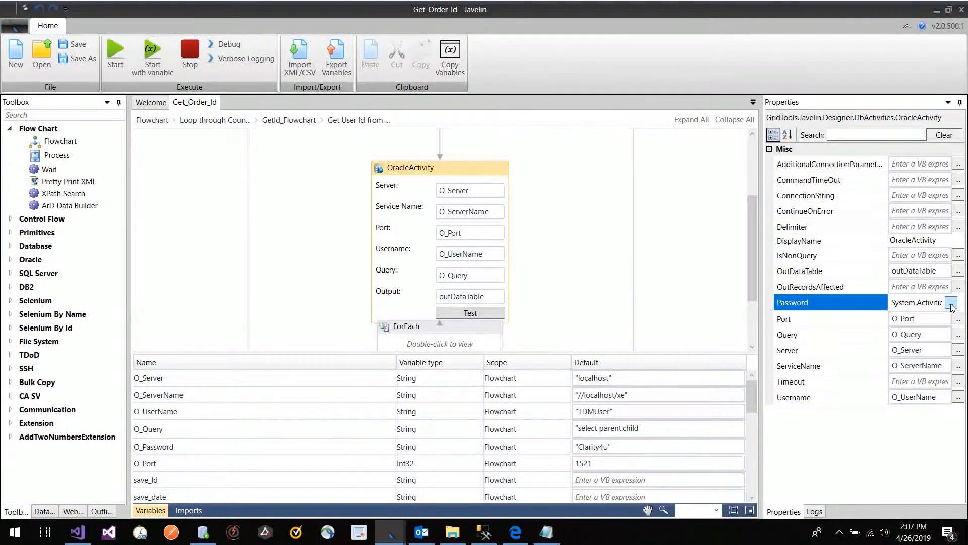
Bind the OracleActivity password to the O_Password variable via Use Variable?
{"action": "left_click", "coordinate": [951, 303]}
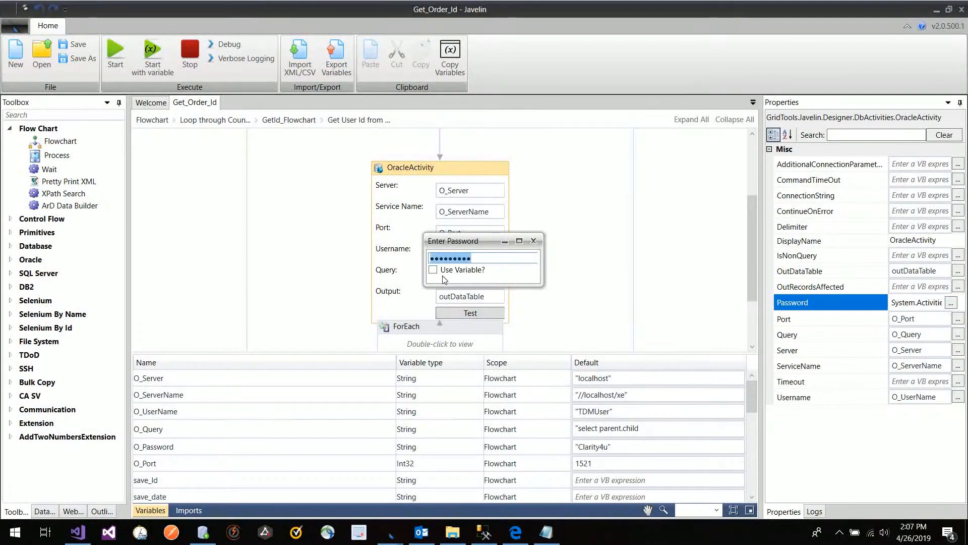
{"action": "mouse_move", "coordinate": [433, 270]}
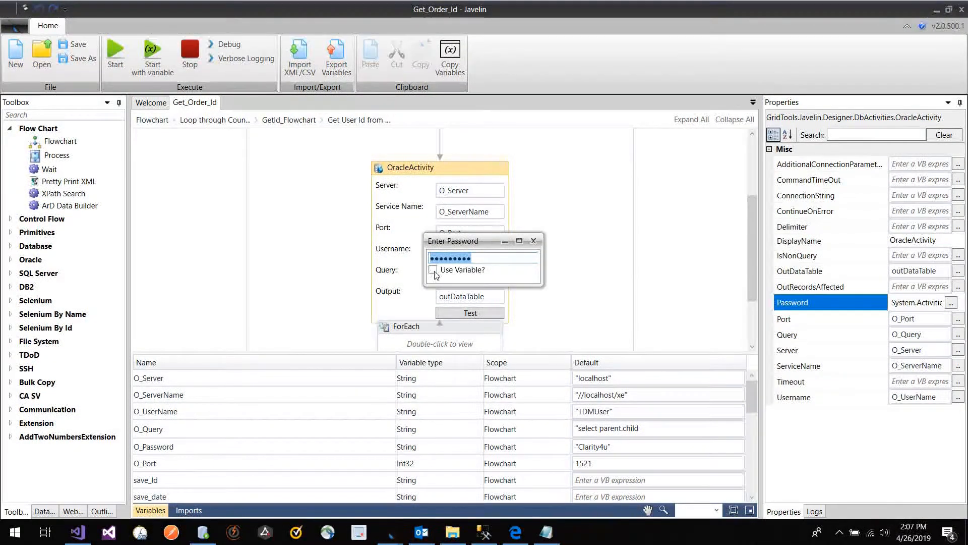
{"action": "left_click", "coordinate": [433, 270]}
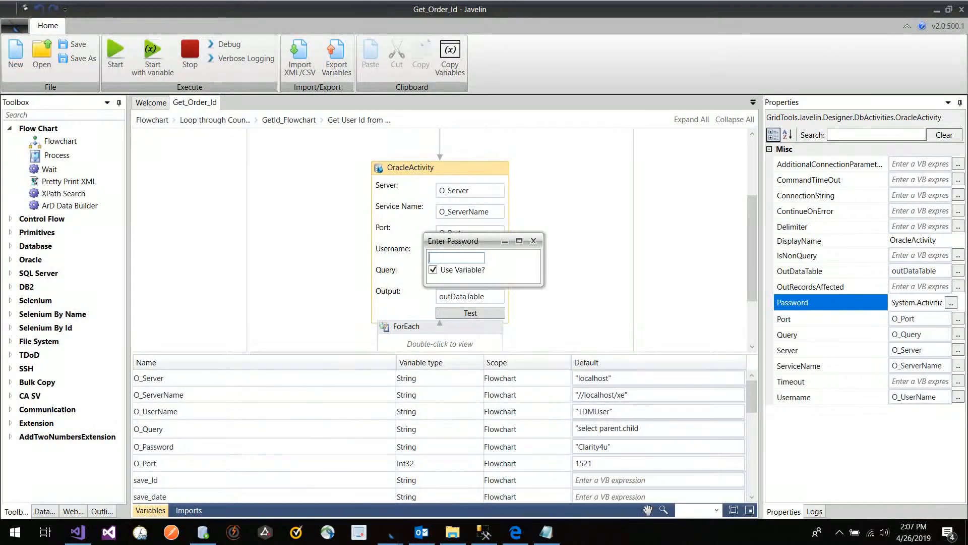
{"action": "type", "text": "O_Password"}
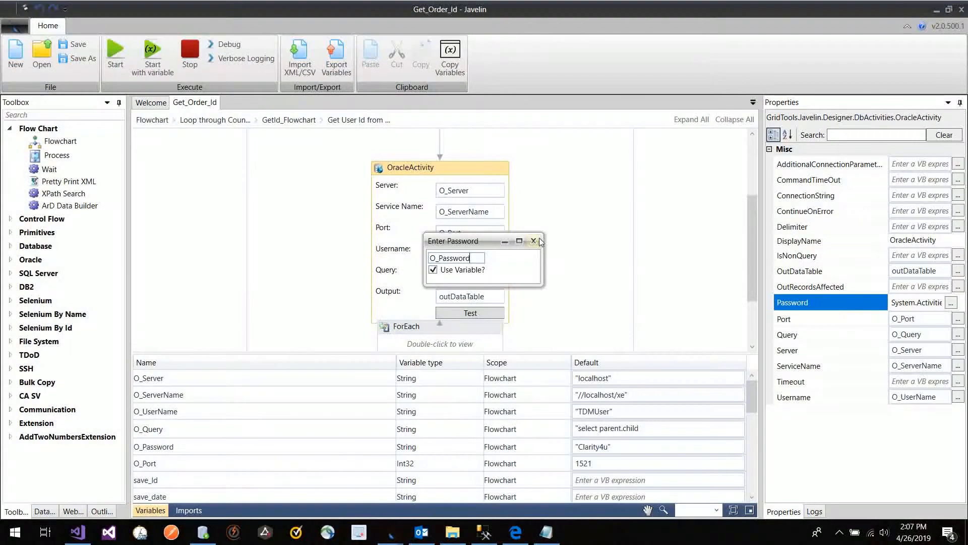
{"action": "left_click", "coordinate": [533, 241]}
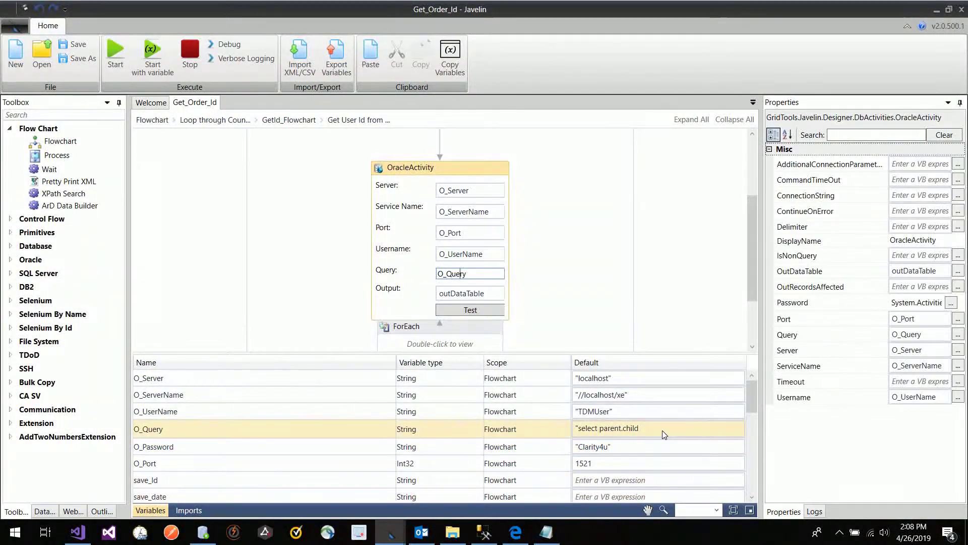
Open O_Query's default value in the Expression Editor from OracleActivity's variables
{"action": "left_click", "coordinate": [148, 428]}
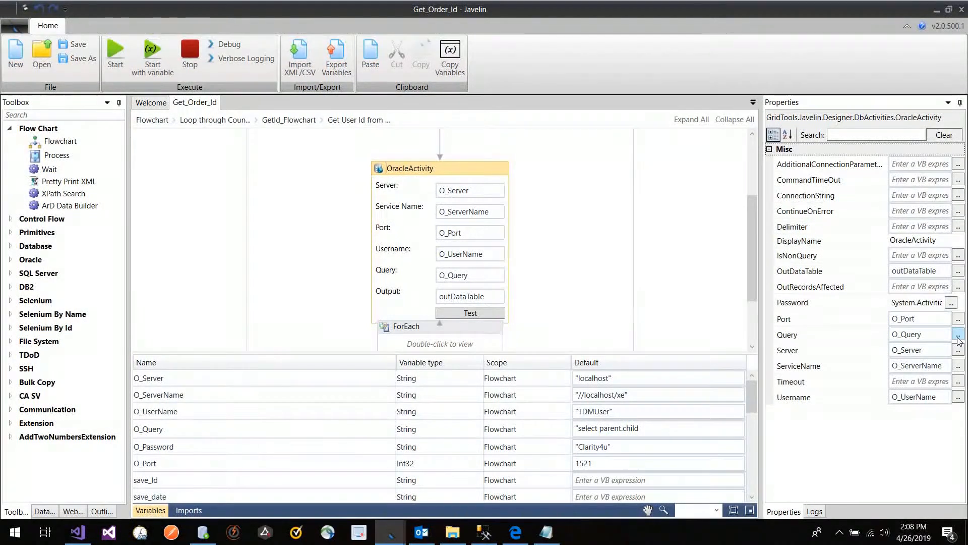
{"action": "left_click", "coordinate": [958, 334]}
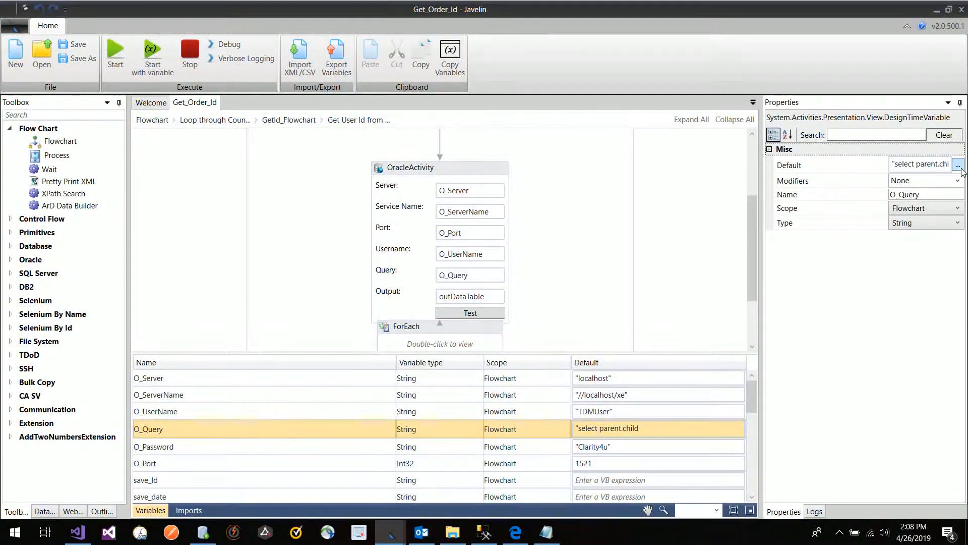
{"action": "left_click", "coordinate": [958, 165]}
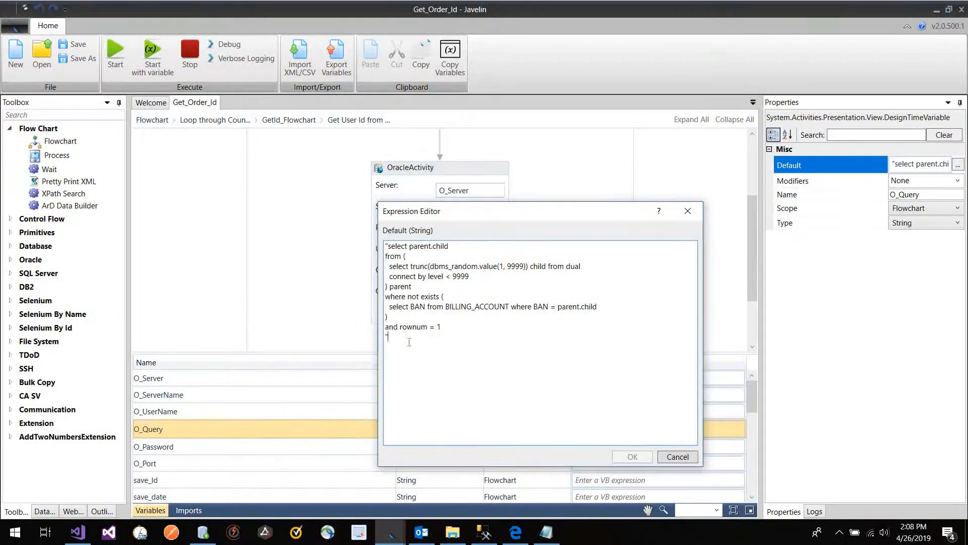
Highlight parts of the unused random ID query, then cancel the Expression Editor
{"action": "key", "text": "ctrl+a"}
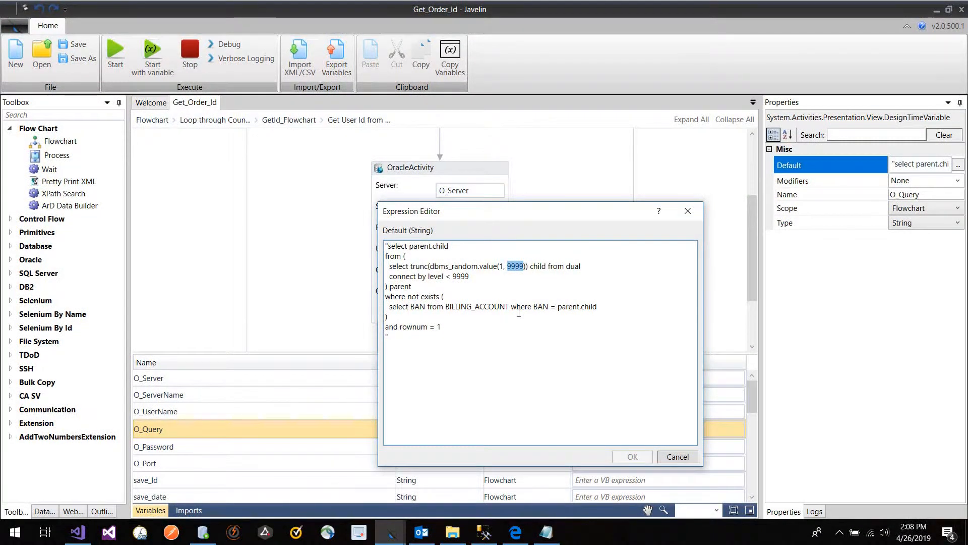
{"action": "mouse_move", "coordinate": [479, 307]}
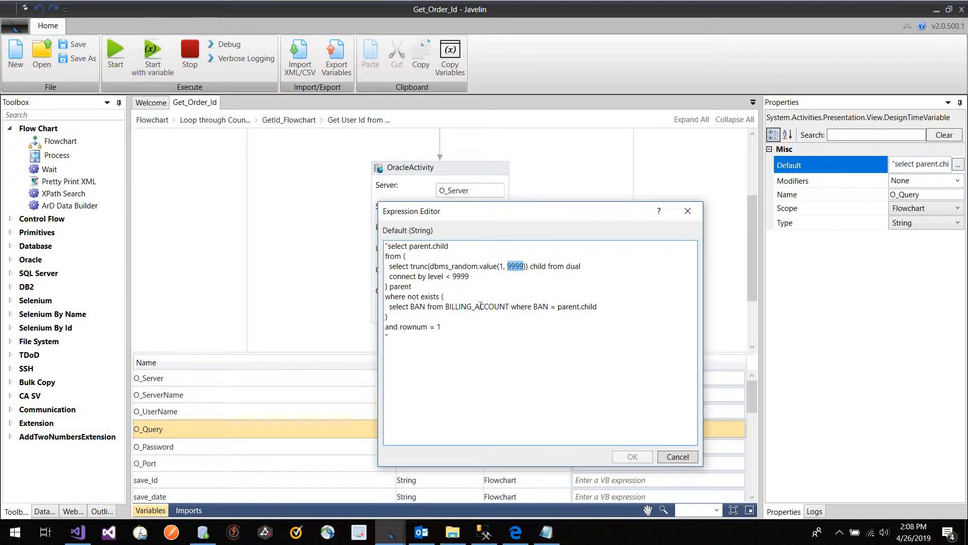
{"action": "double_click", "coordinate": [416, 306]}
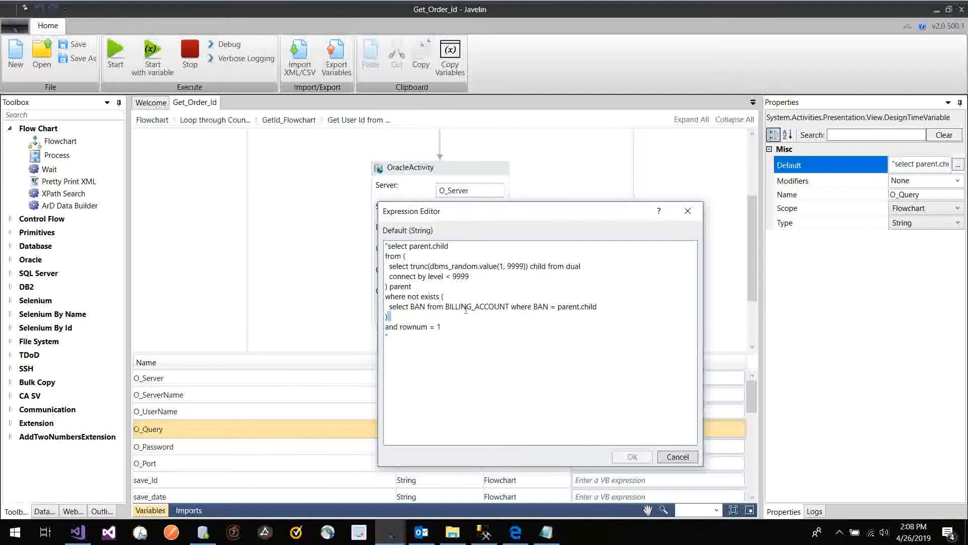
{"action": "double_click", "coordinate": [414, 296]}
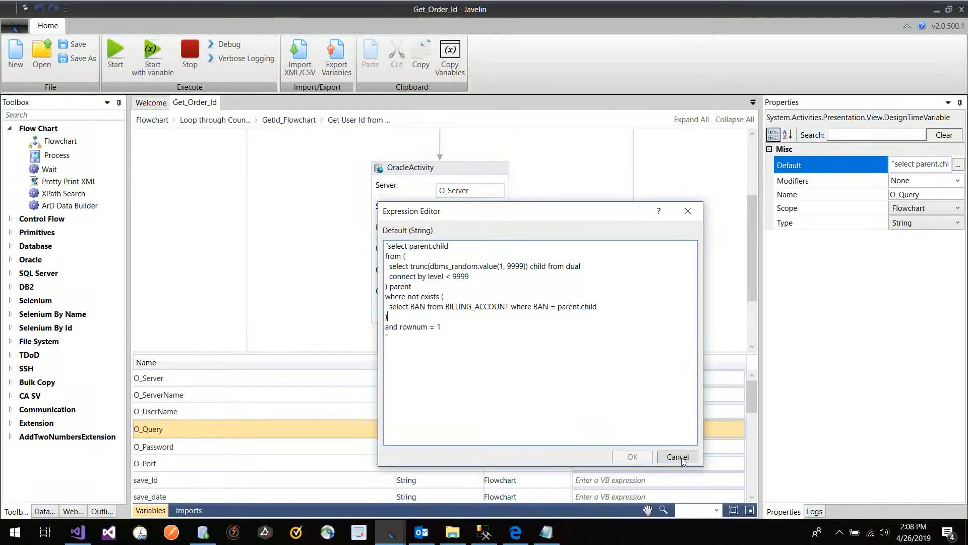
{"action": "left_click", "coordinate": [678, 456]}
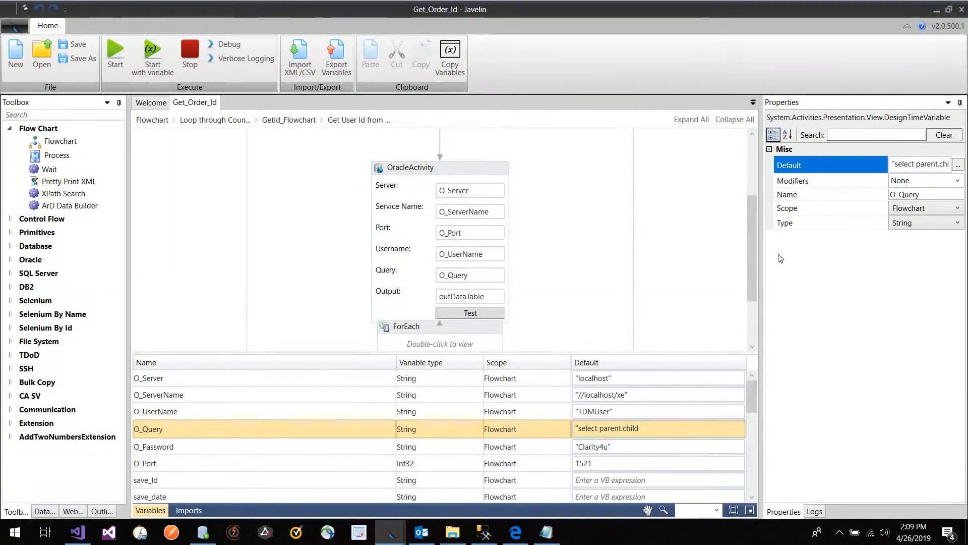
{"action": "scroll", "scroll_direction": "down", "scroll_amount": 3}
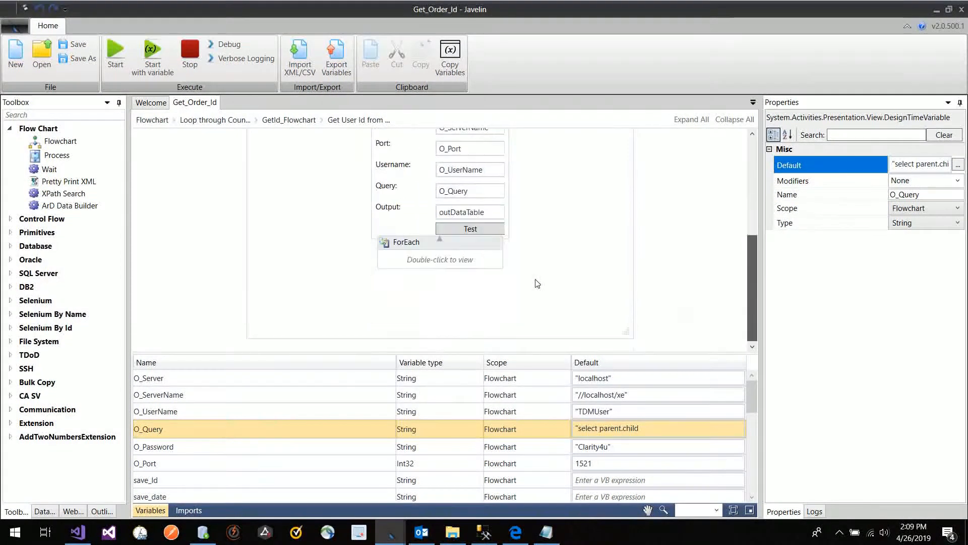
{"action": "left_click", "coordinate": [405, 242]}
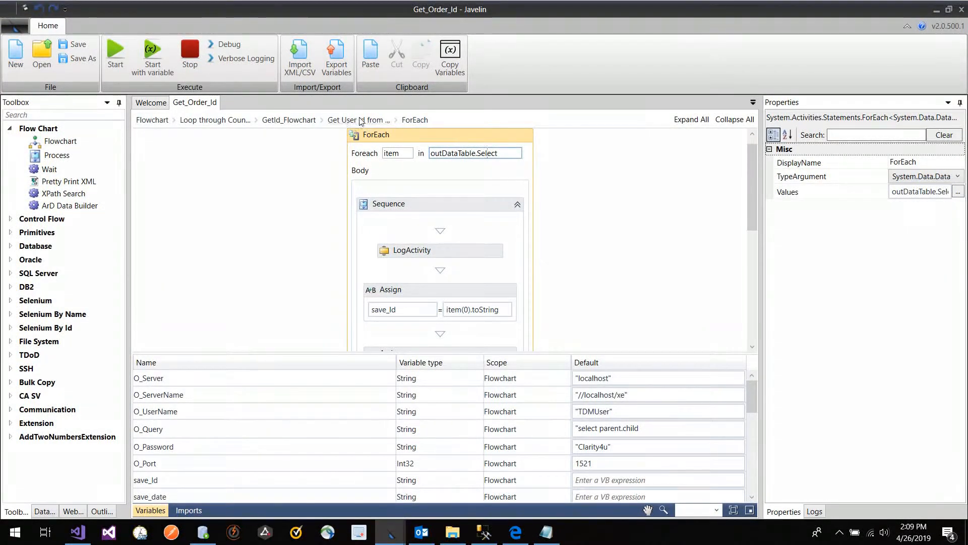
{"action": "left_click", "coordinate": [355, 119]}
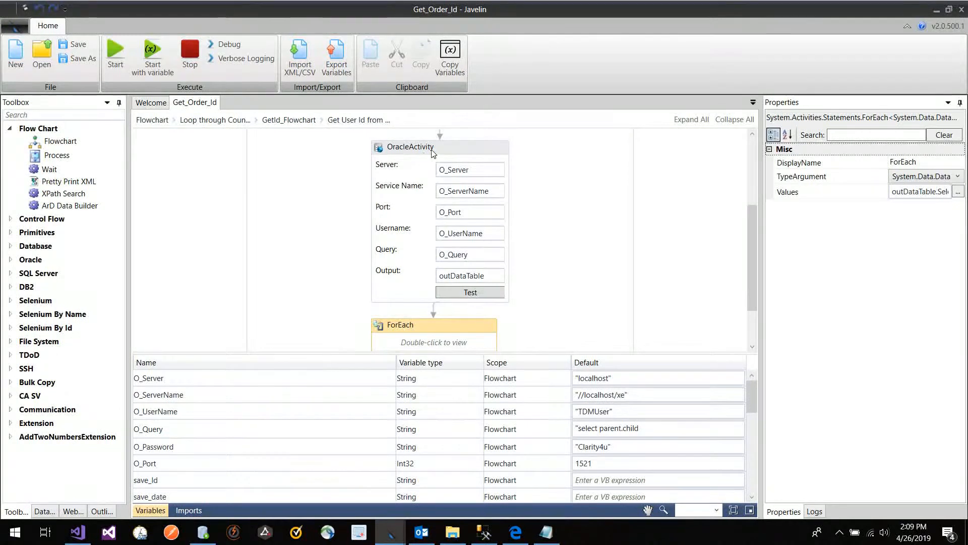
{"action": "left_click", "coordinate": [410, 147]}
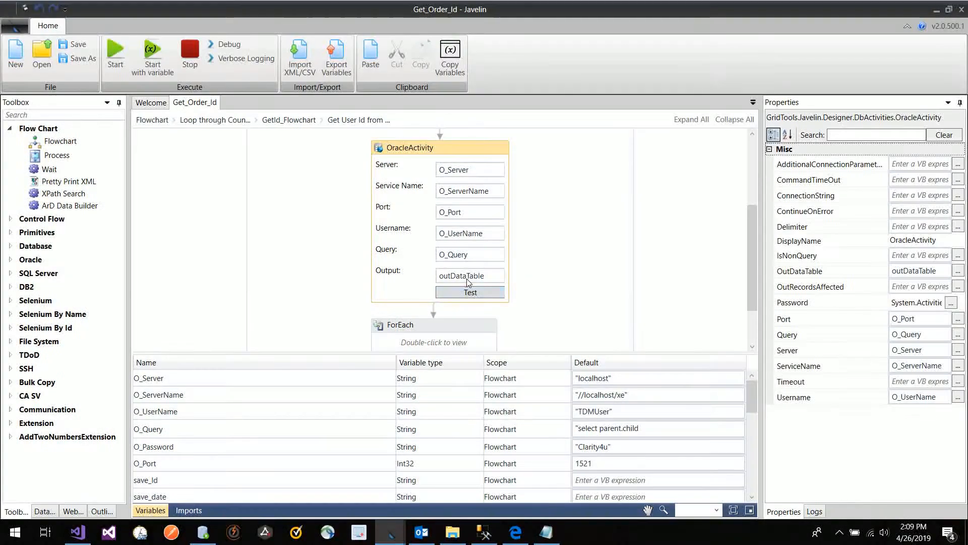
{"action": "left_click", "coordinate": [470, 274]}
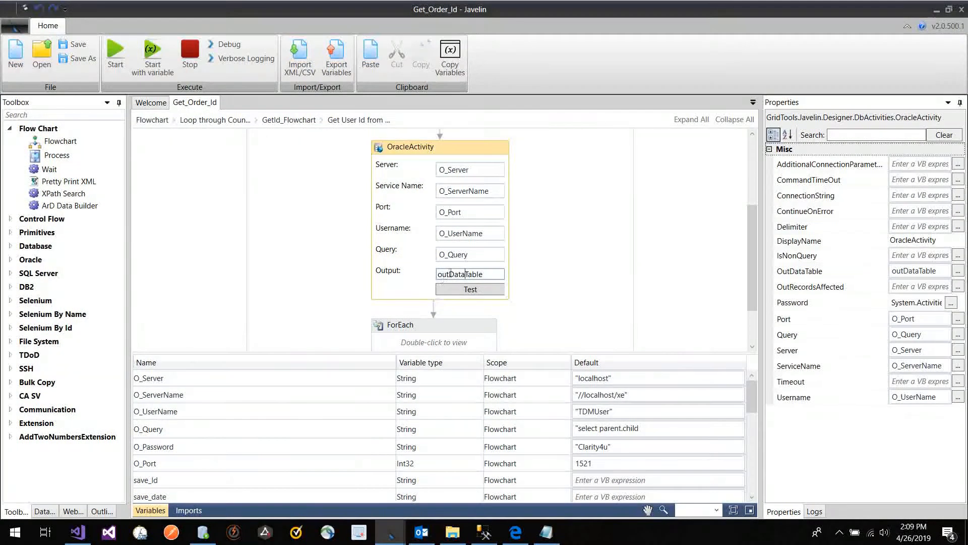
{"action": "double_click", "coordinate": [470, 274]}
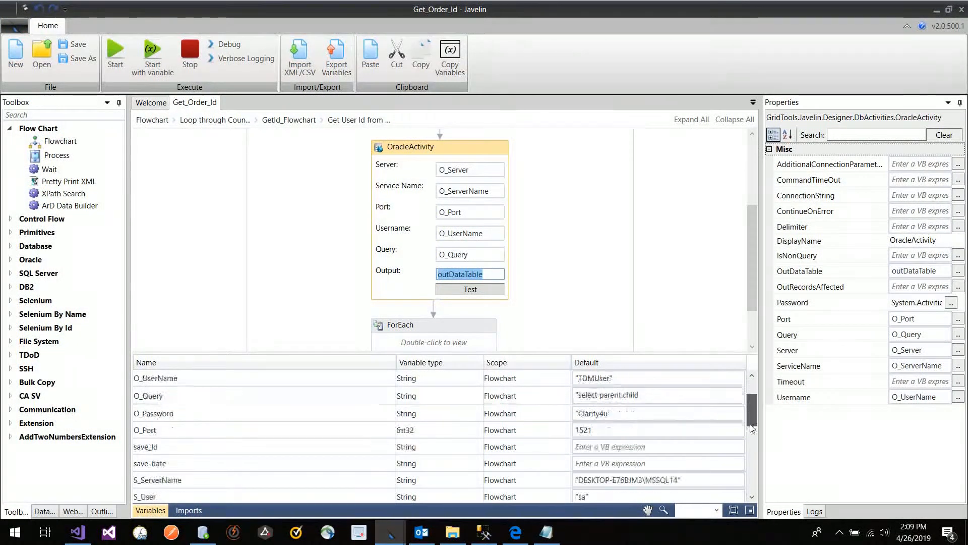
{"action": "scroll", "scroll_direction": "down", "scroll_amount": 3}
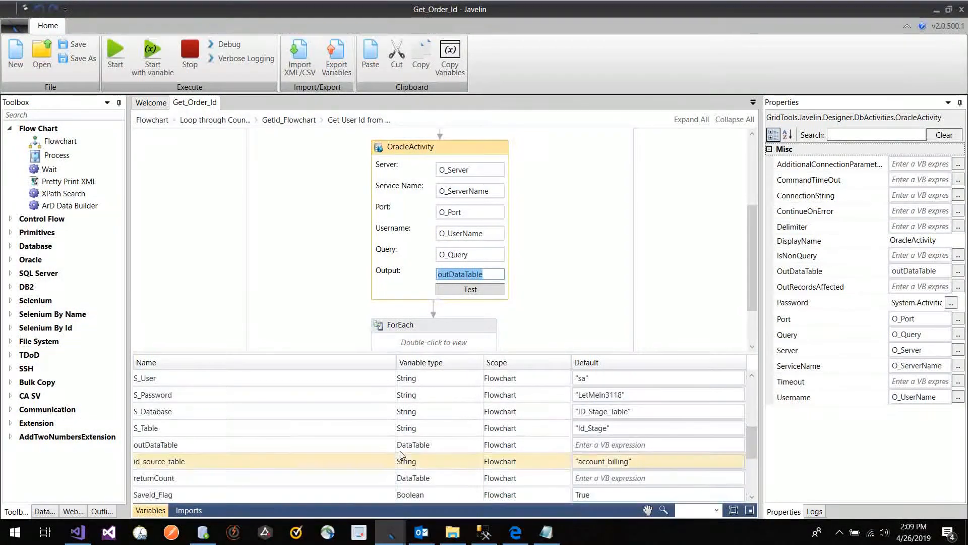
{"action": "left_click", "coordinate": [156, 444]}
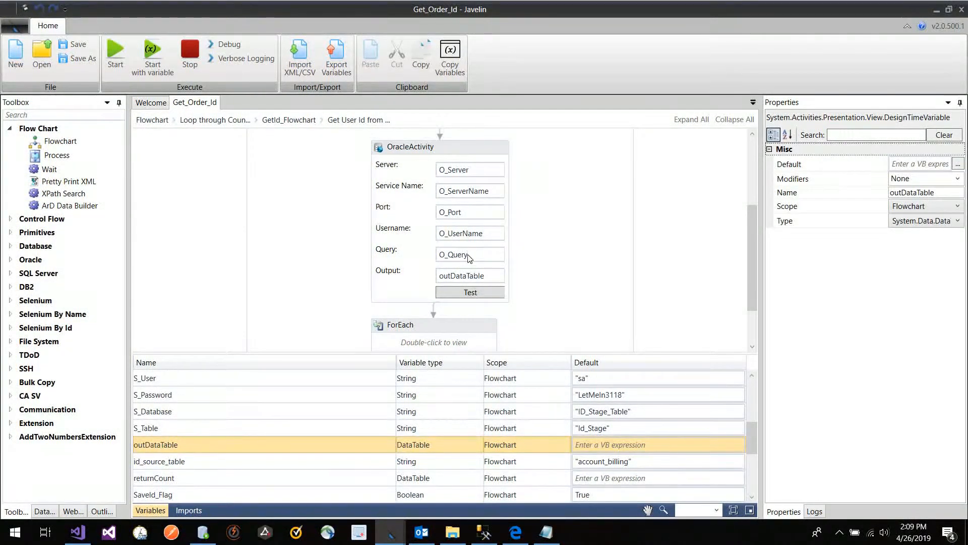
{"action": "mouse_move", "coordinate": [514, 442]}
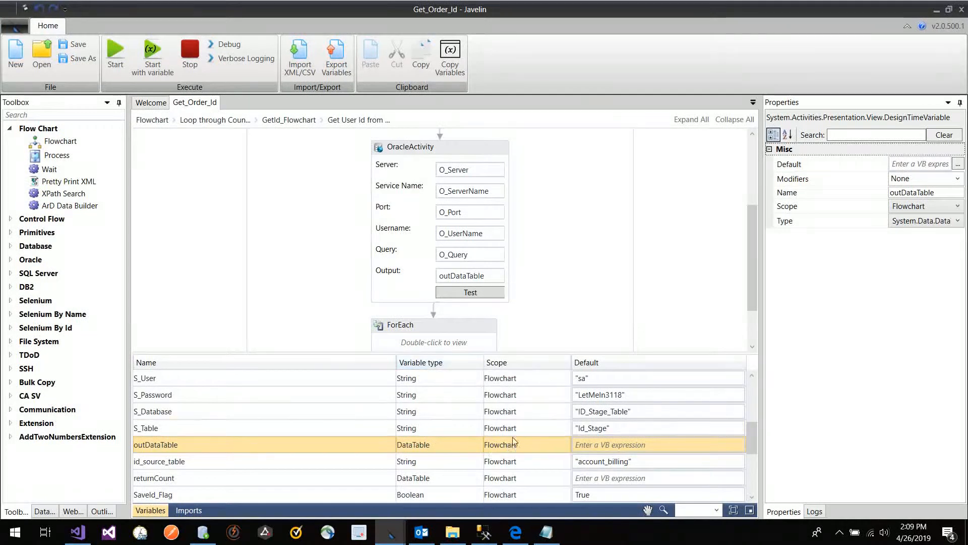
{"action": "mouse_move", "coordinate": [380, 329]}
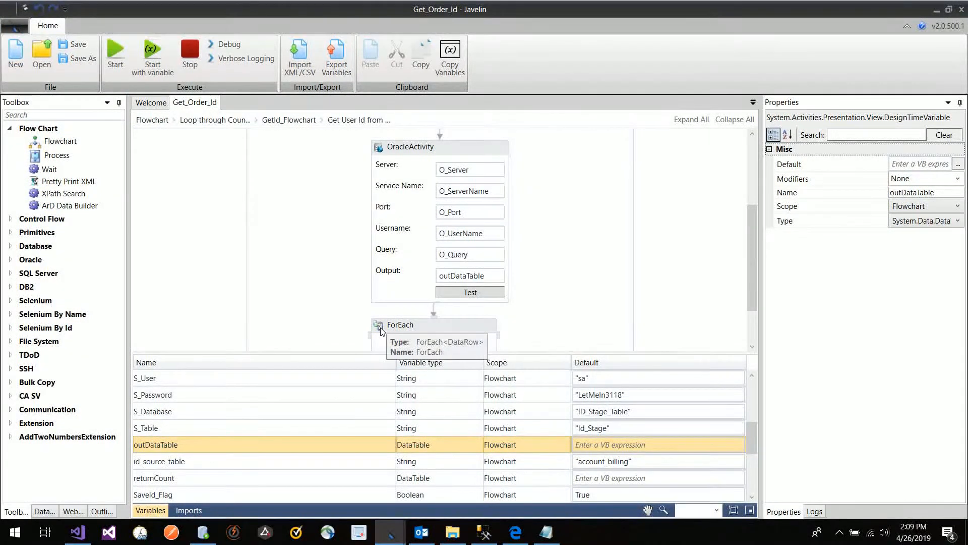